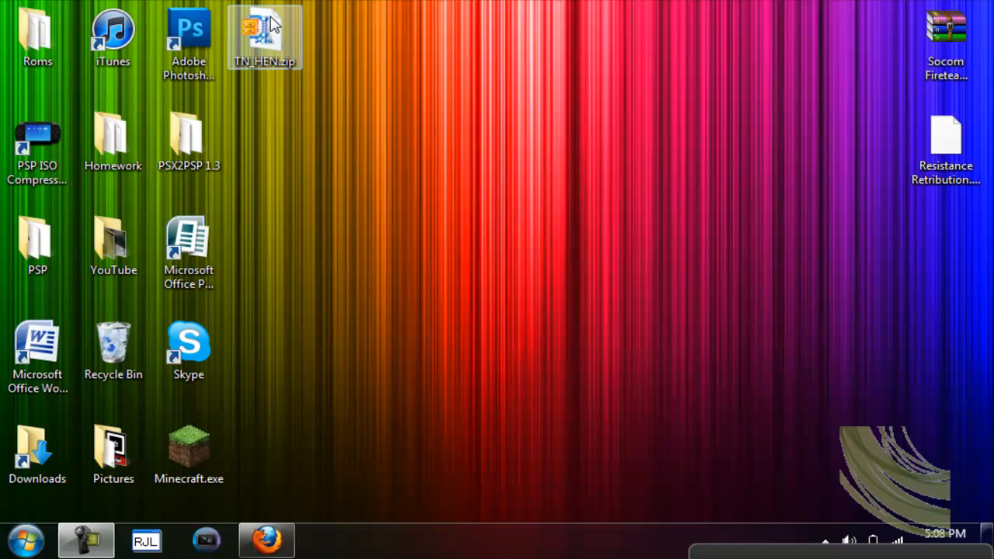
- Move TN_HEN.zip into open desktop space and keep the current colour scheme at the prompt
{"action": "left_click_drag", "start_coordinate": [264, 34], "coordinate": [416, 143]}
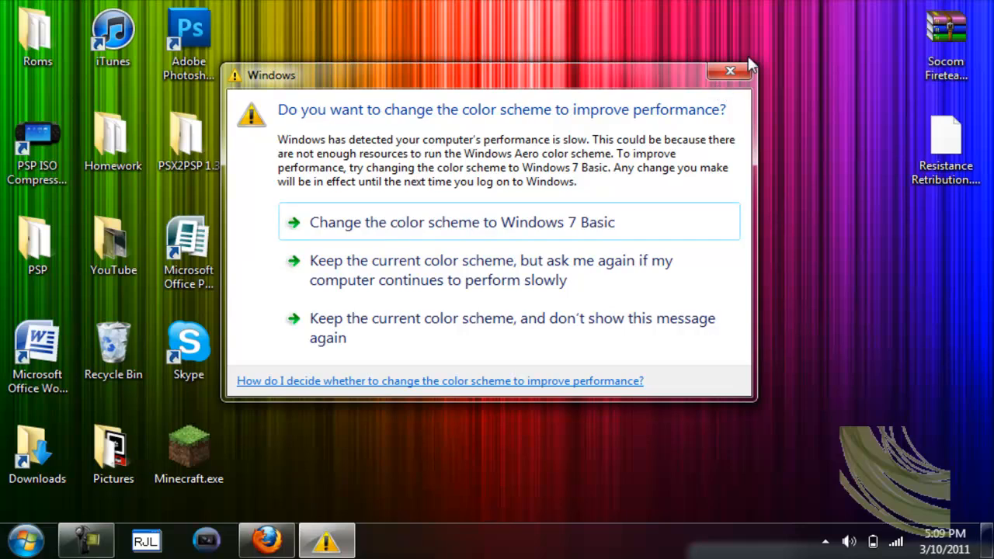
{"action": "left_click", "coordinate": [731, 71]}
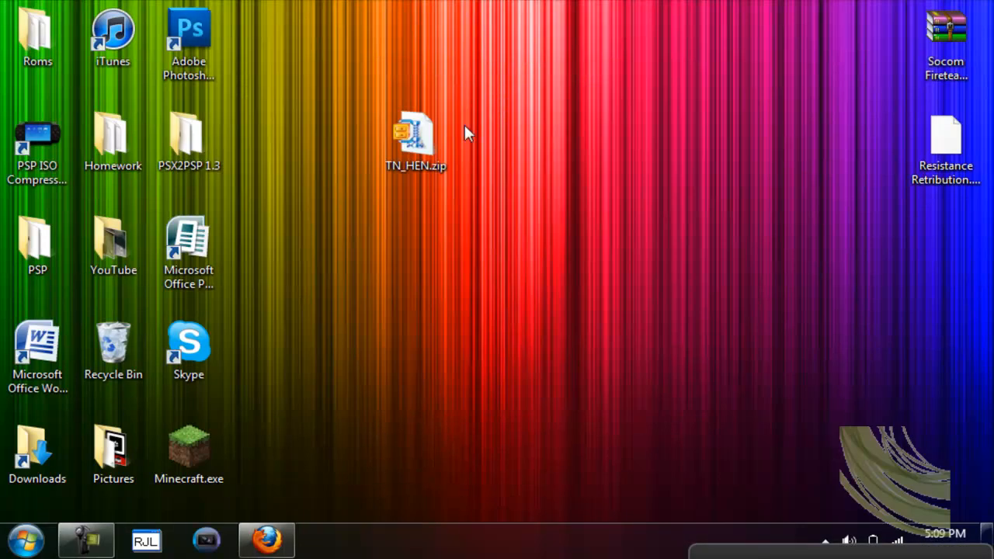
{"action": "left_click", "coordinate": [417, 137]}
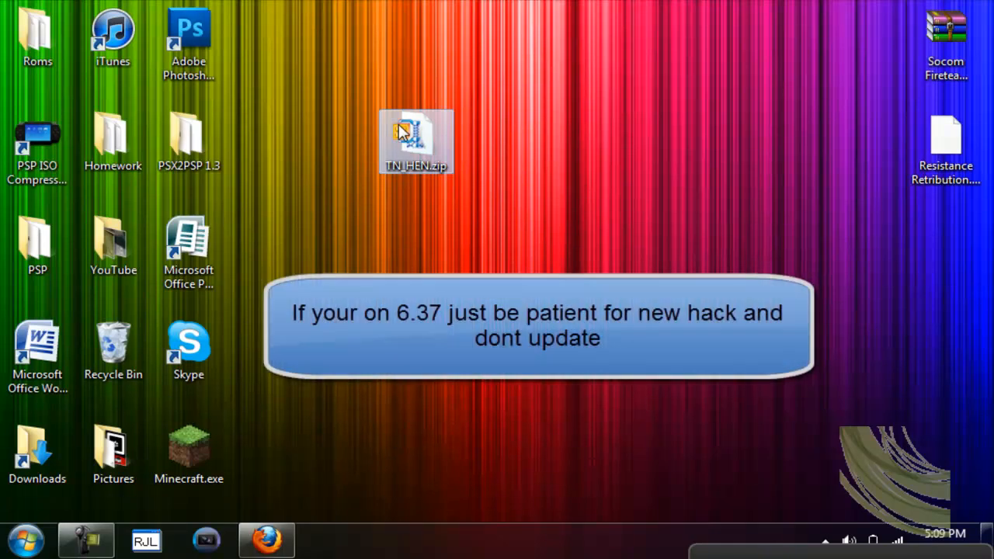
- Extract TN_HEN.zip into a TN_HEN folder via WinZip's 'Extract to TN_HEN\' context option
{"action": "right_click", "coordinate": [416, 142]}
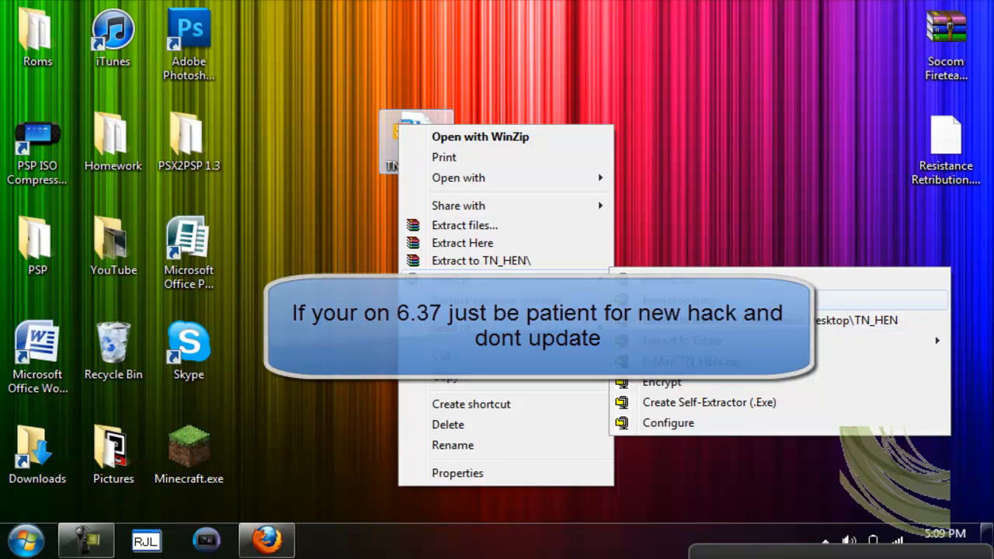
{"action": "left_click", "coordinate": [512, 303]}
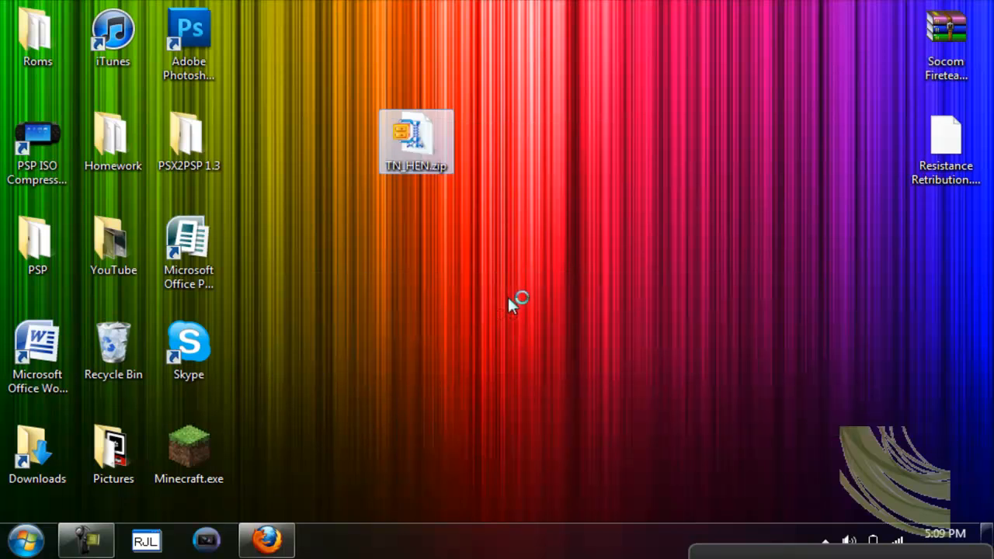
{"action": "left_click", "coordinate": [513, 304]}
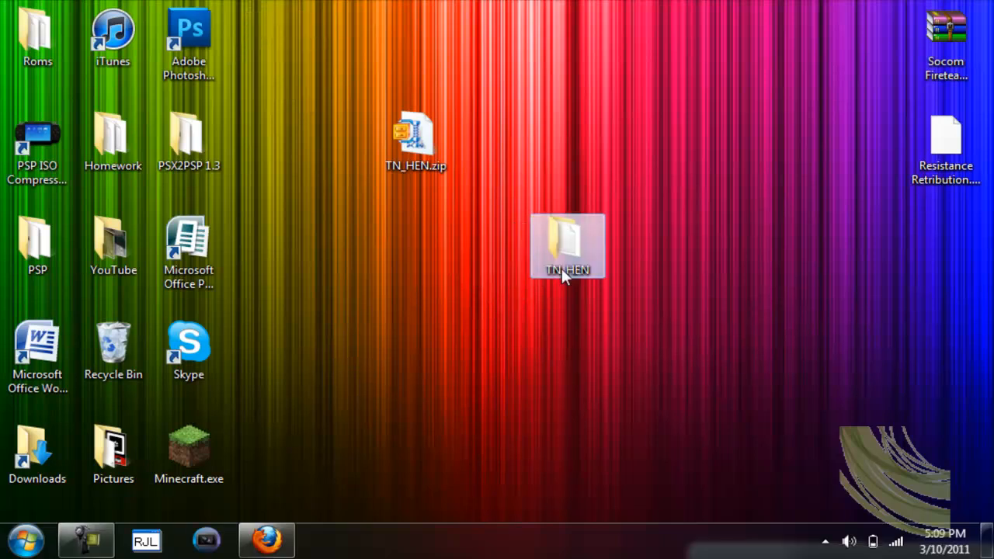
{"action": "mouse_move", "coordinate": [628, 295]}
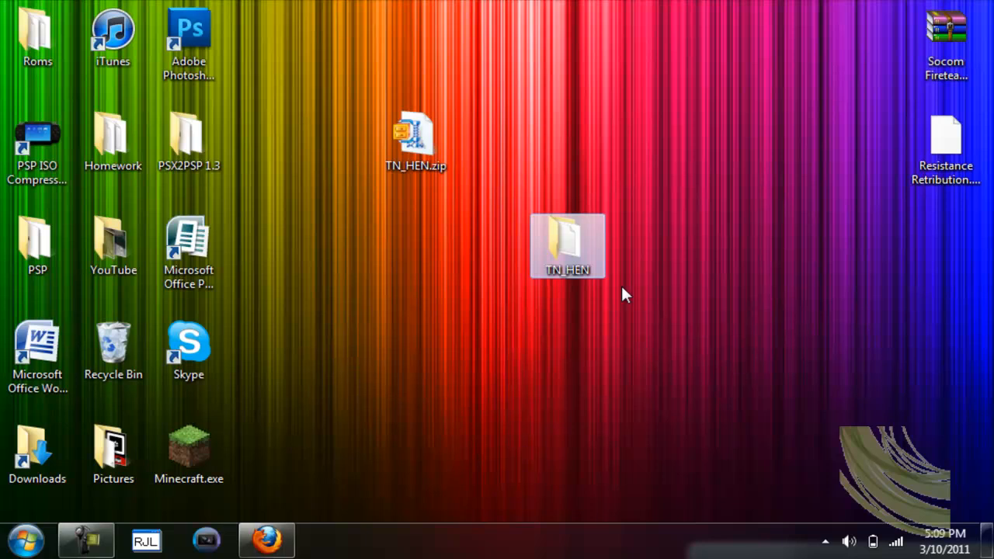
{"action": "mouse_move", "coordinate": [503, 208]}
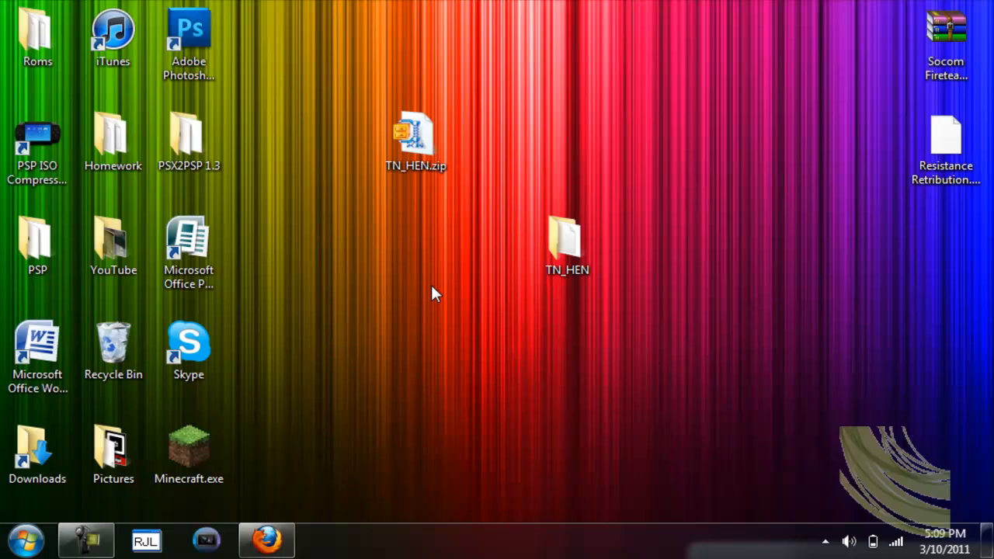
{"action": "mouse_move", "coordinate": [376, 158]}
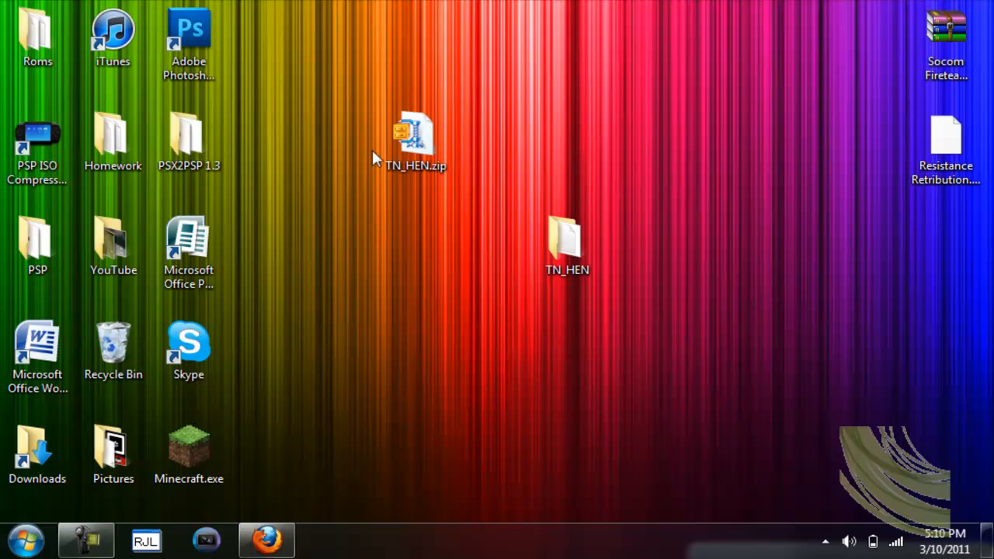